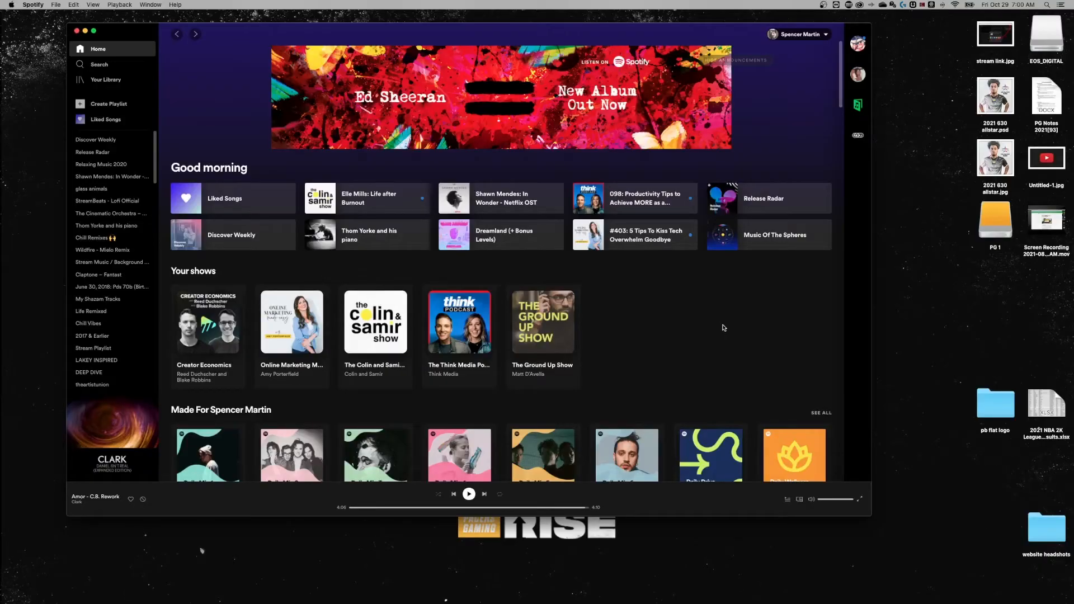
mouse_move(372, 587)
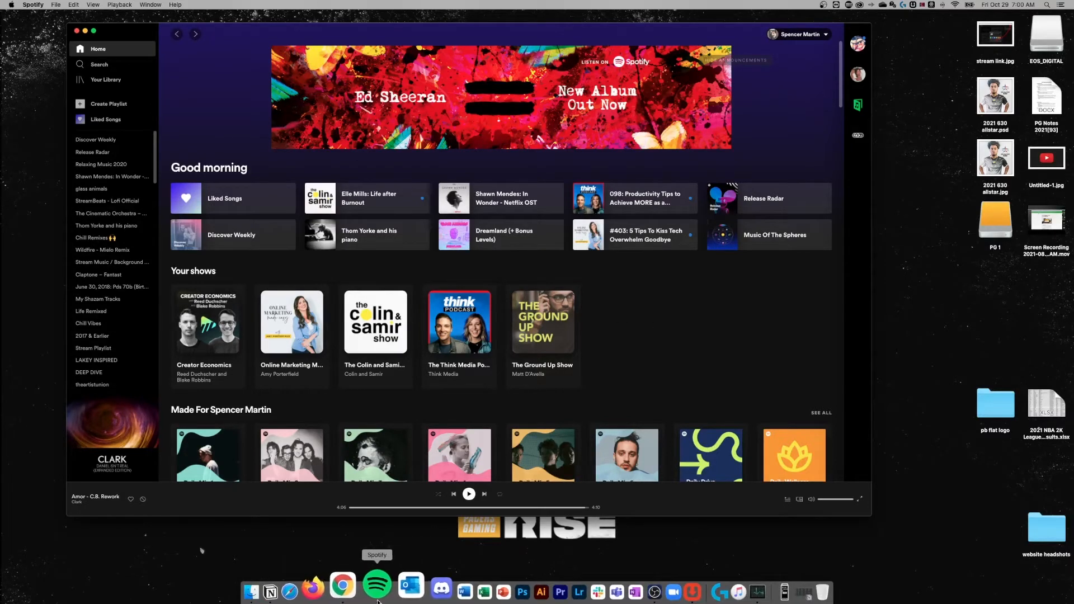
Step: Launch Activity Monitor from a Spotlight search for 'activity Monitor'
right_click(376, 586)
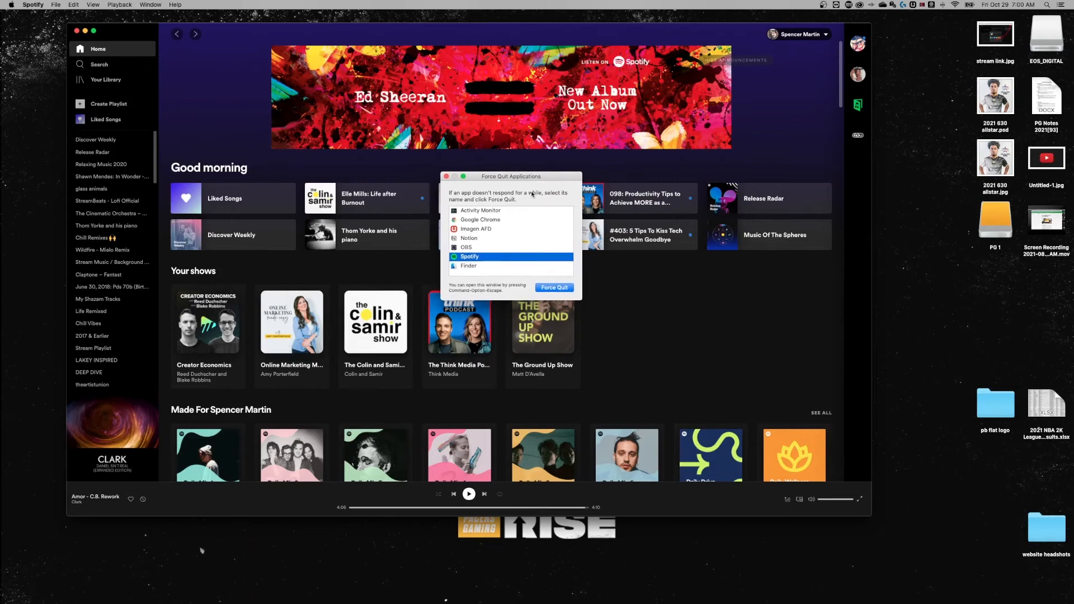
mouse_move(544, 281)
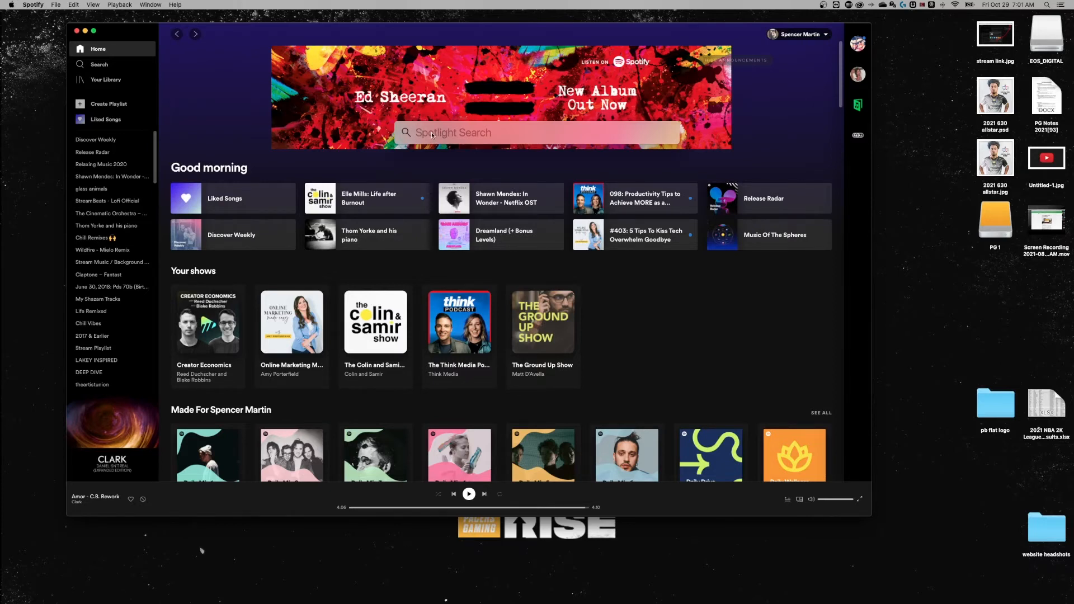
type("activity Monitor")
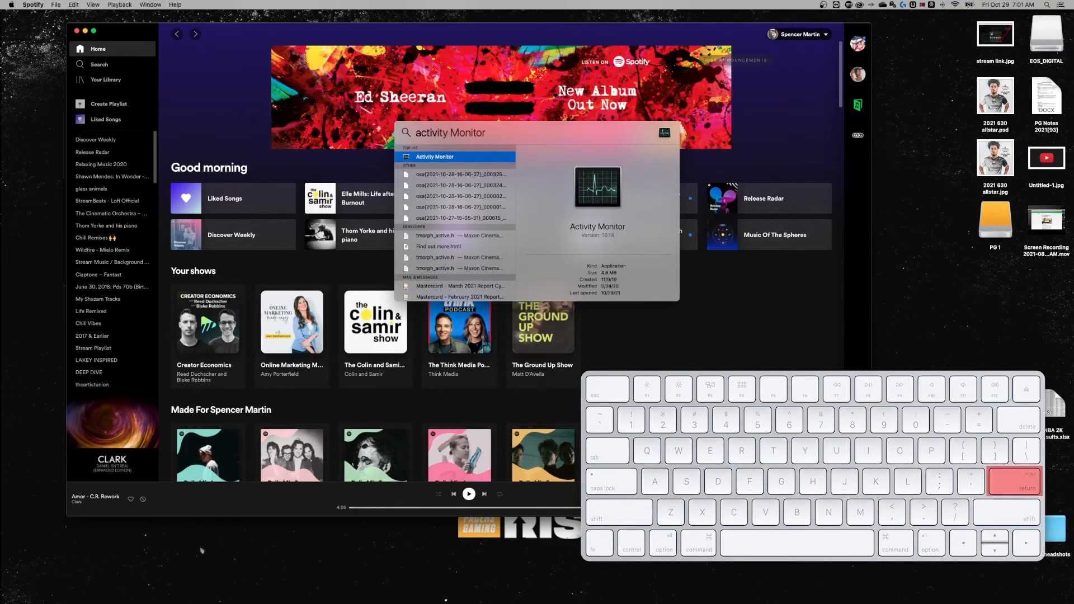
key("return")
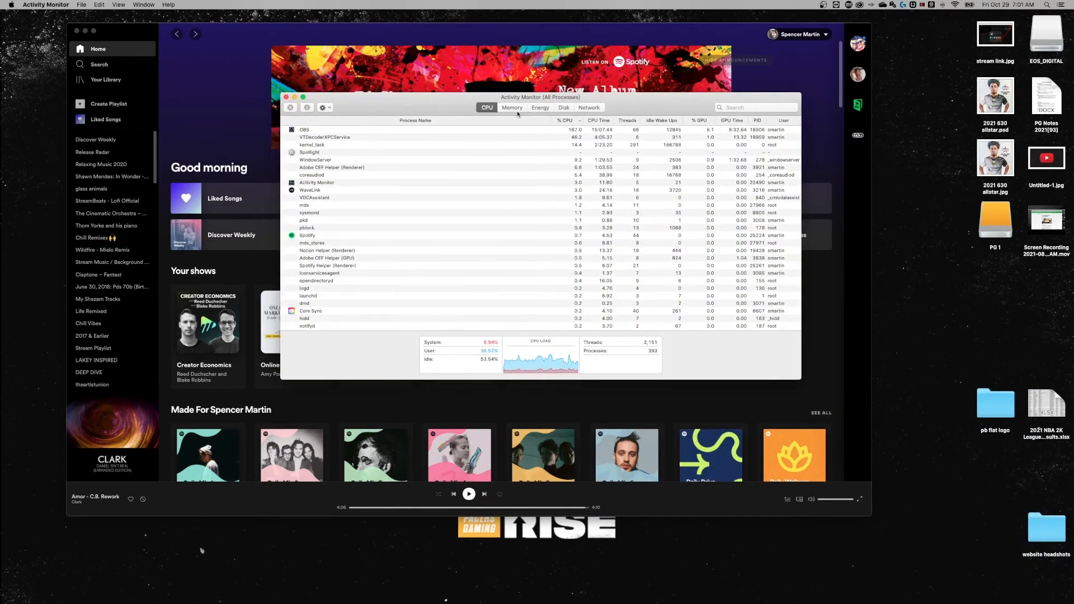
left_click(540, 107)
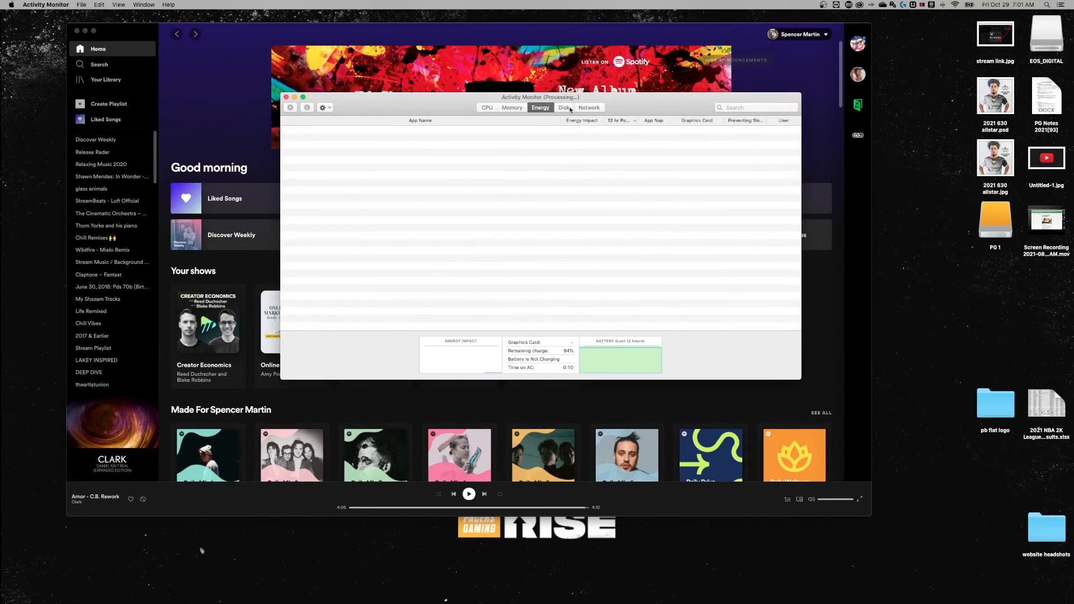
left_click(486, 108)
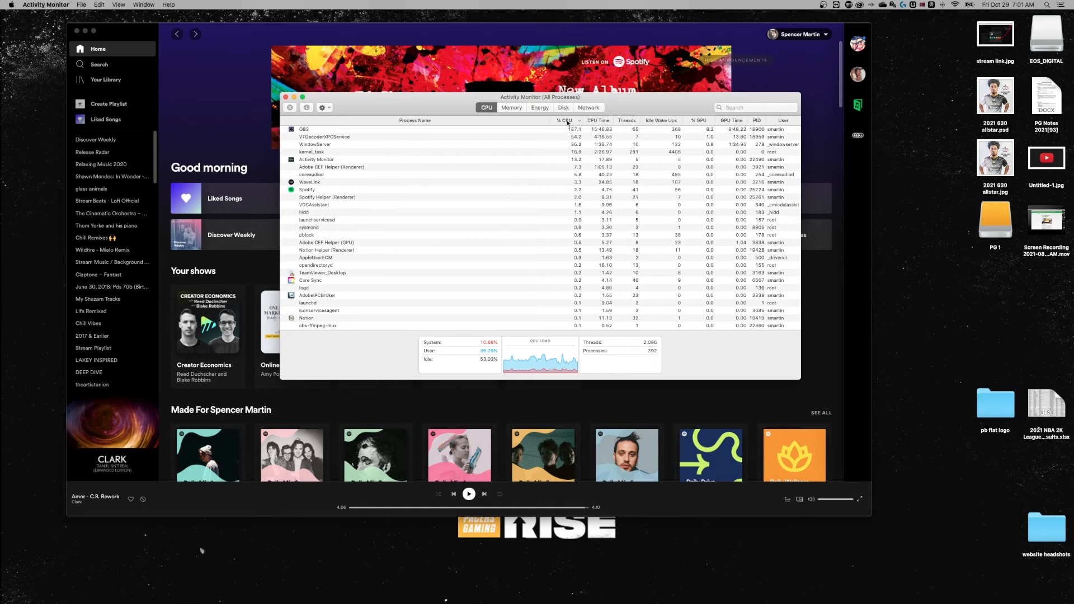
Step: Select the Spotify process in the list and quit it with the toolbar's Stop button
left_click(314, 190)
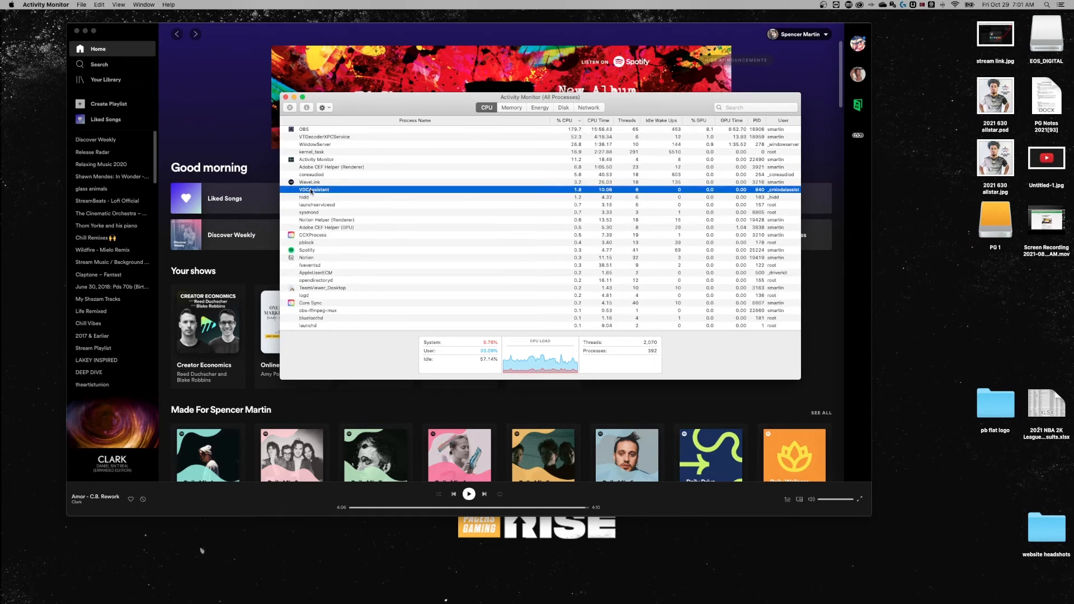
left_click(308, 250)
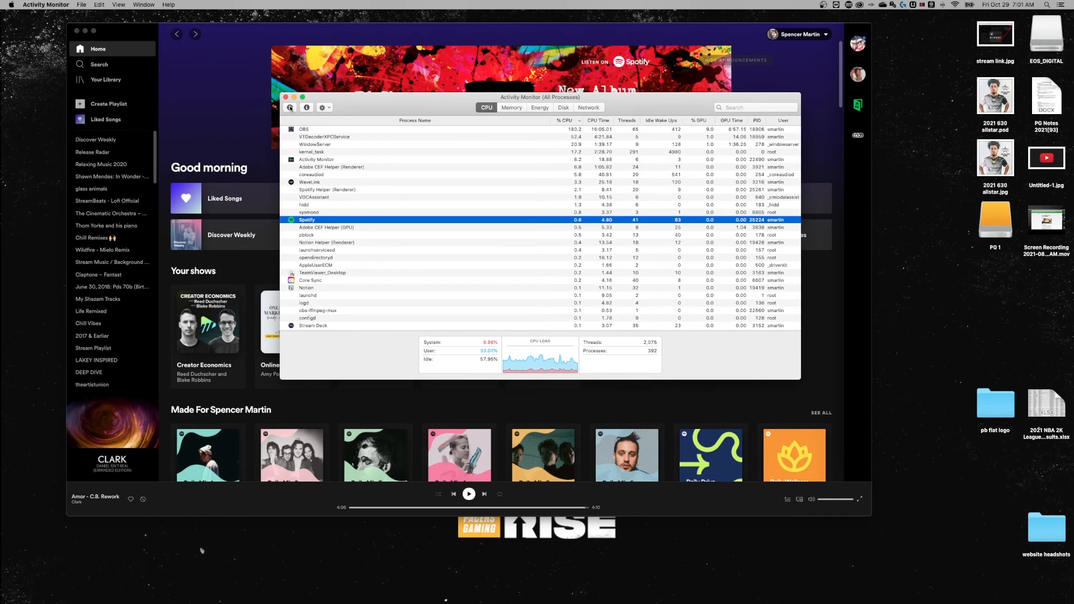
left_click(290, 108)
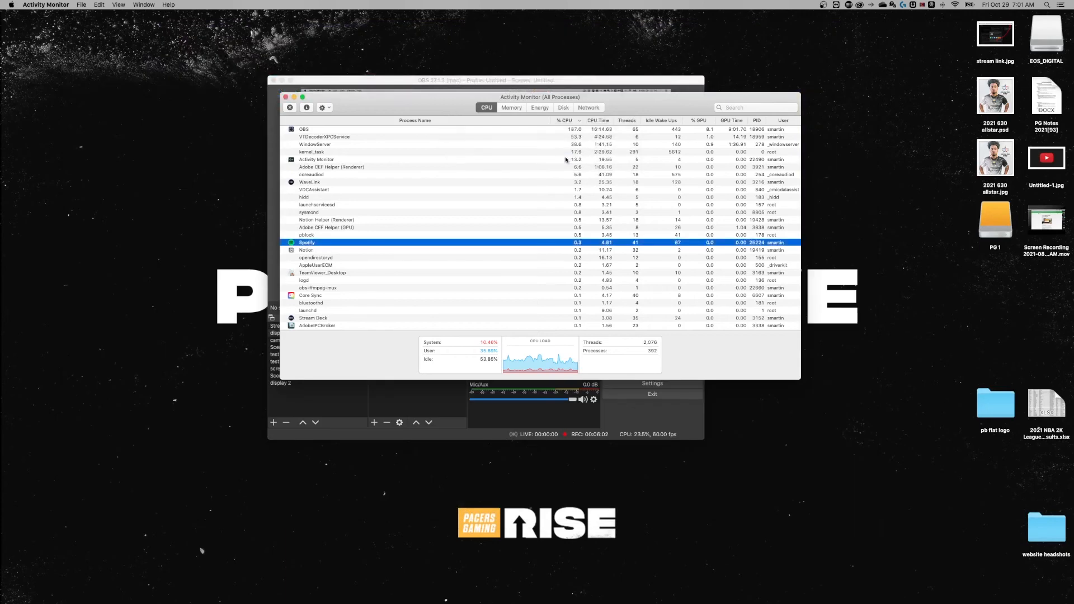
mouse_move(348, 275)
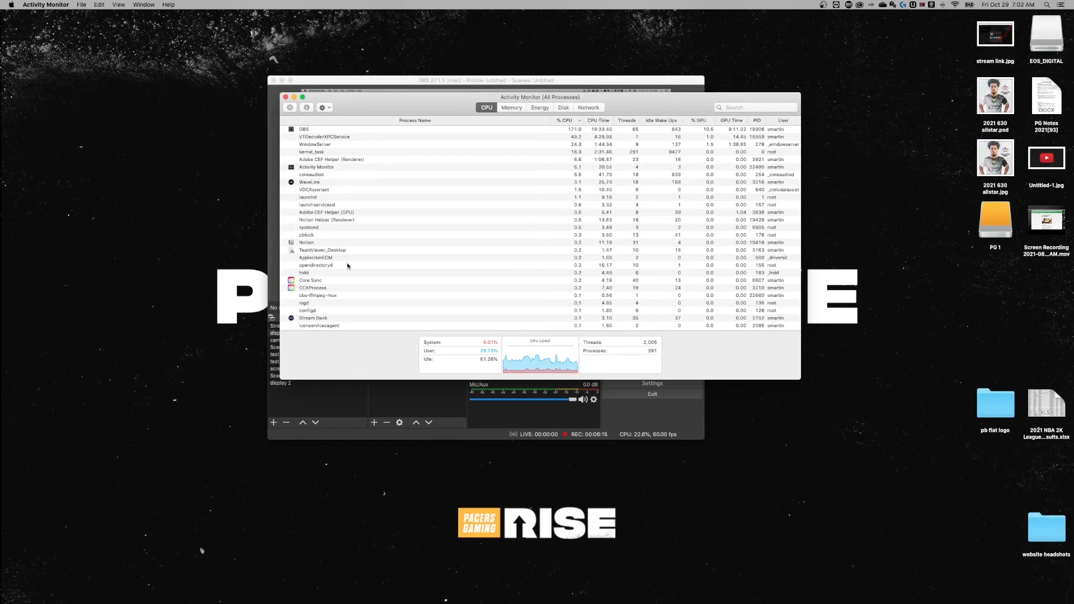
key("cmd+alt+esc")
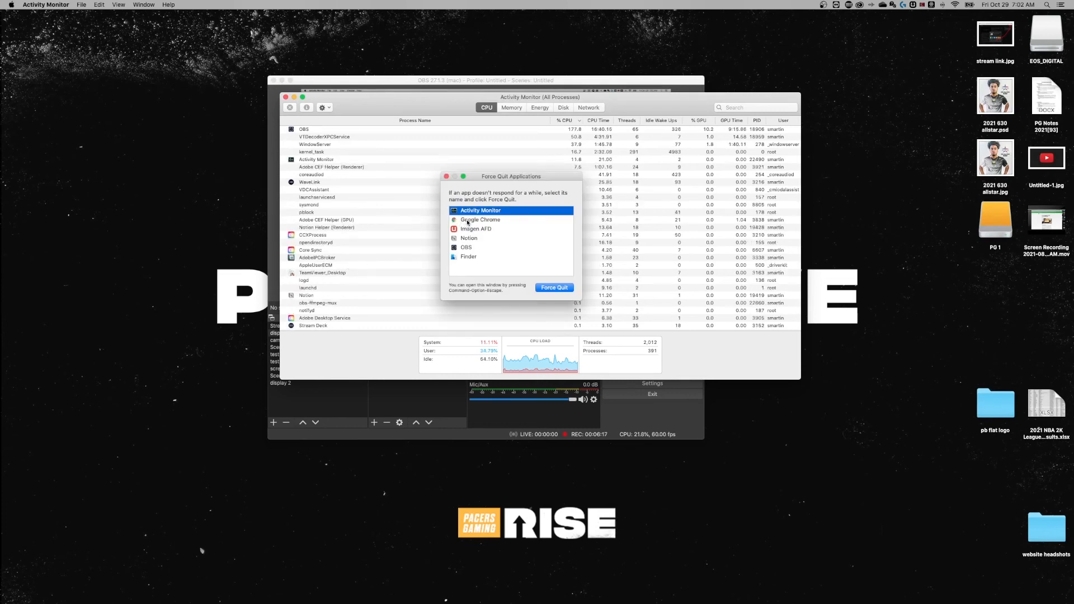
left_click(466, 247)
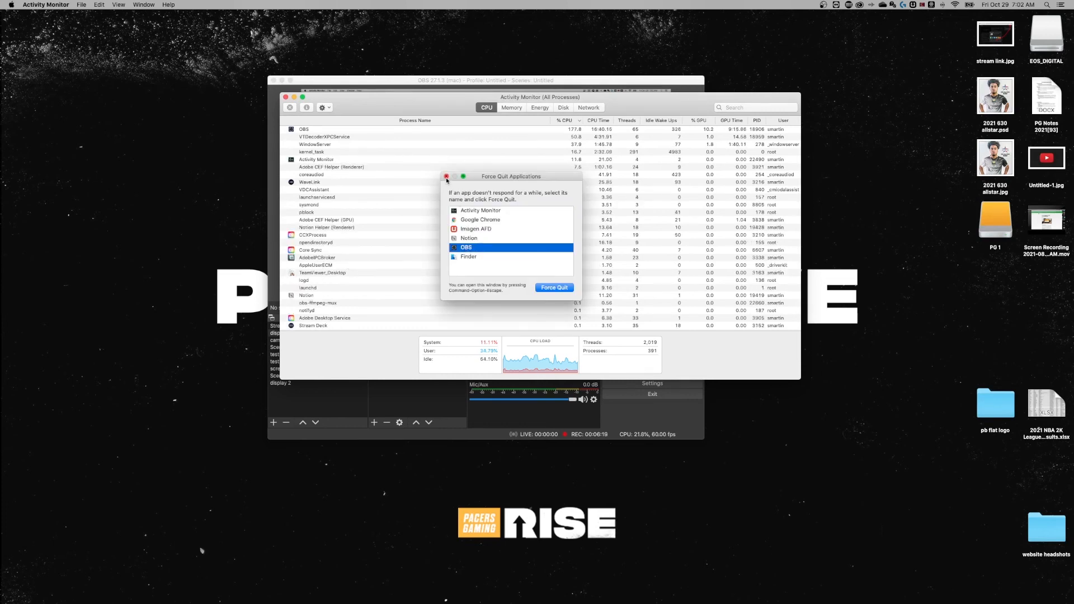
left_click(447, 177)
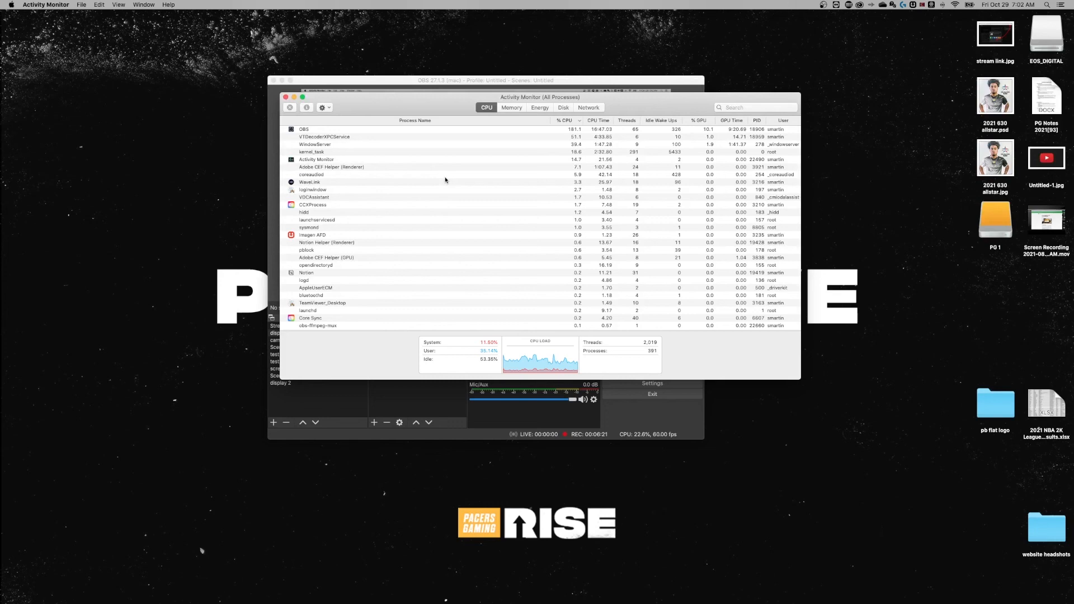